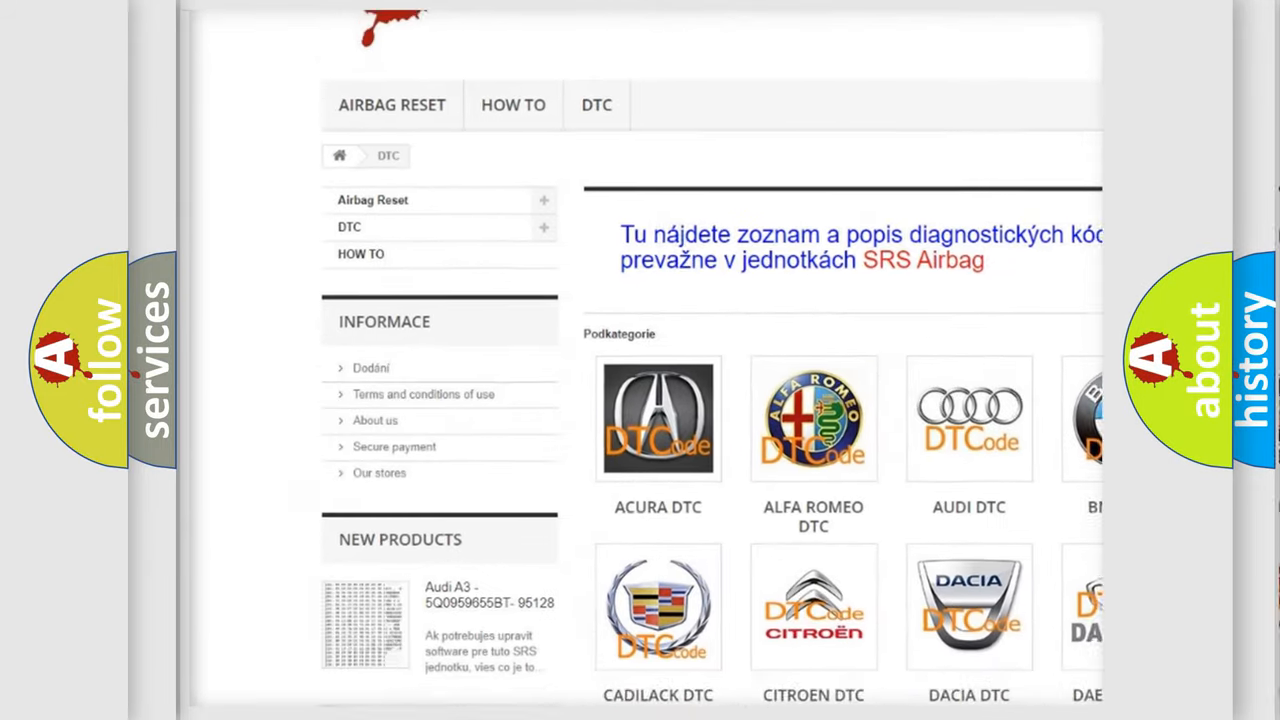
scroll(down, 3)
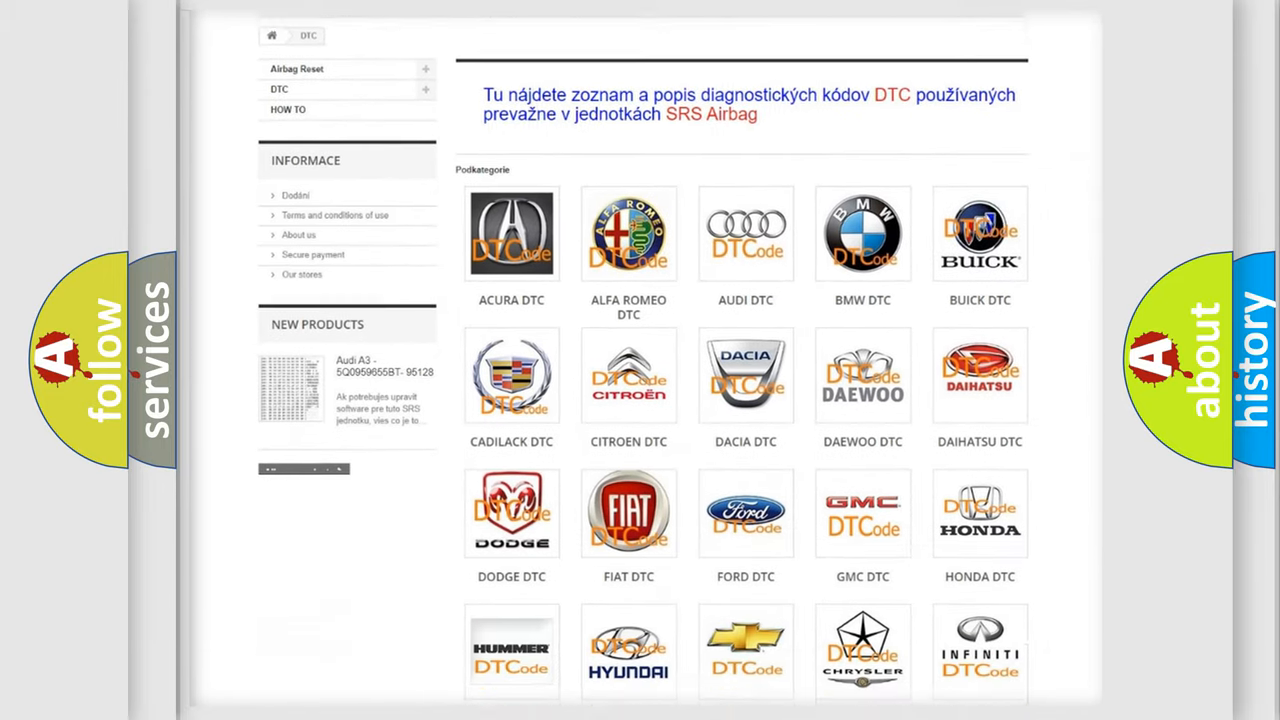
scroll(down, 3)
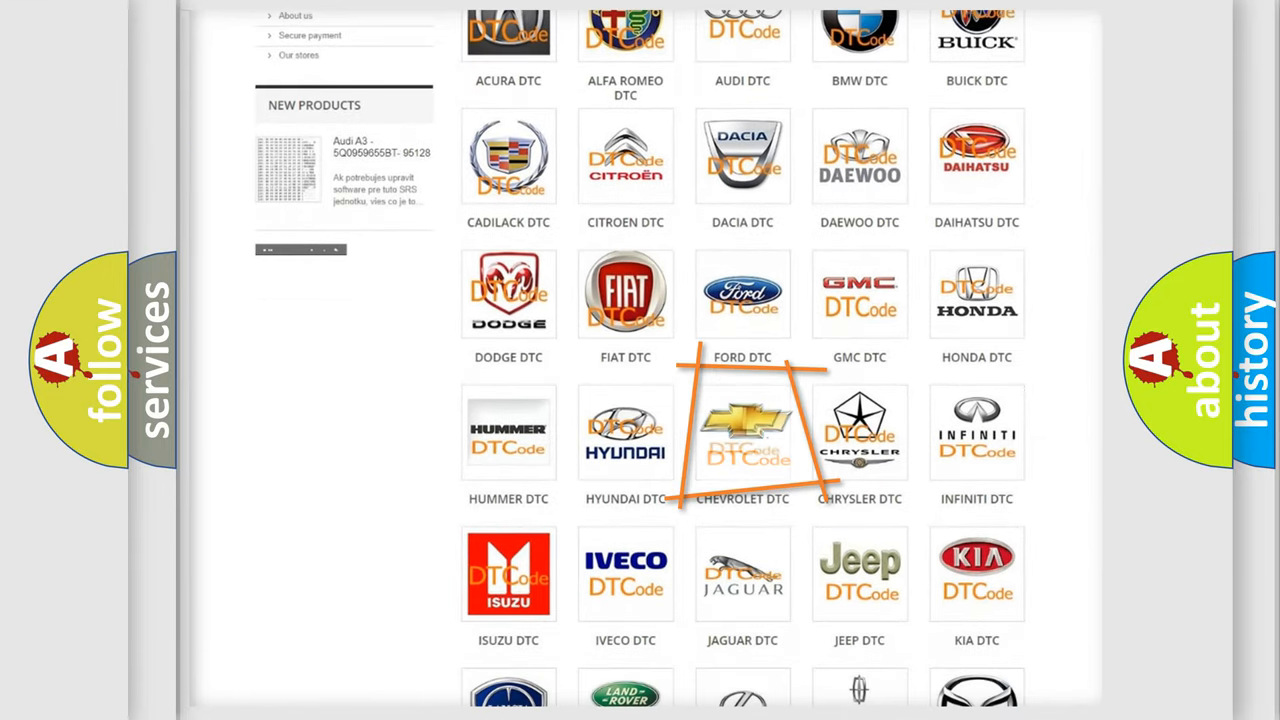